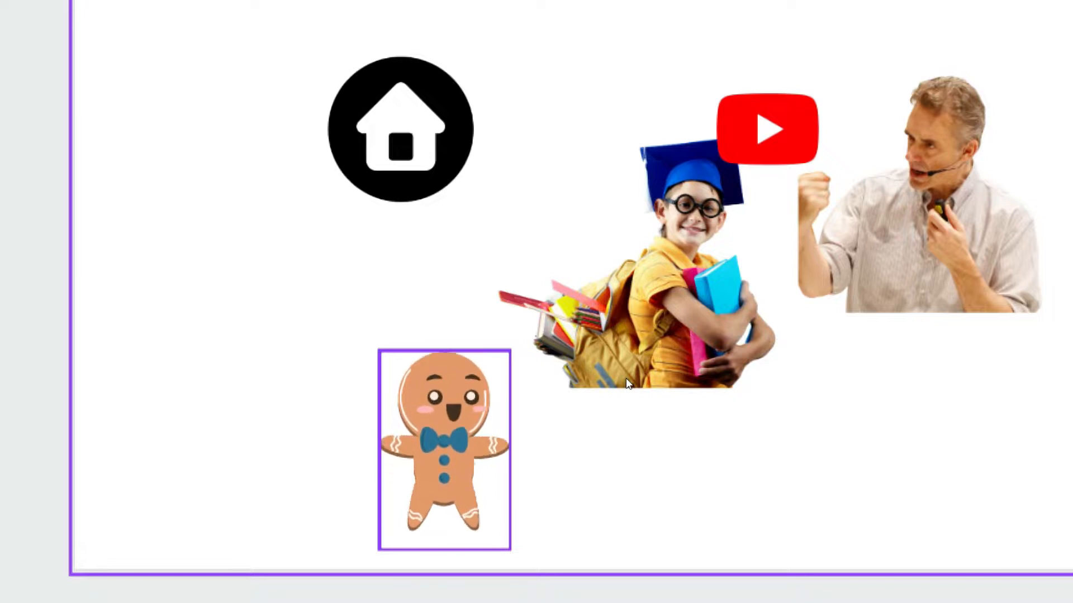
Move the gingerbread man onto the schoolboy, enlarge the thinking boy, and delete the speaking man's photo
left_click_drag(444, 452, 787, 322)
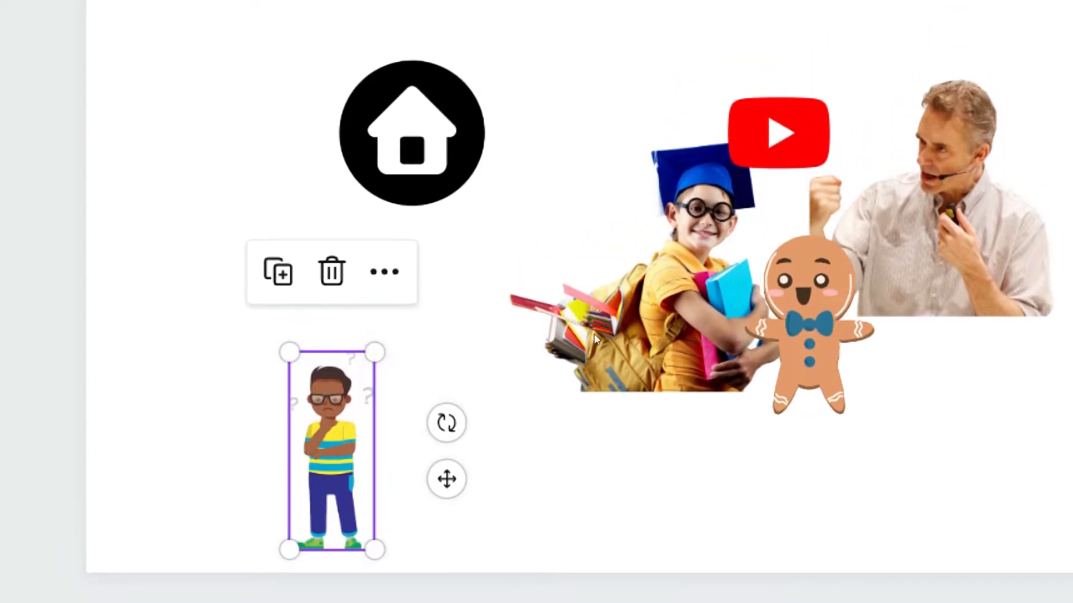
left_click_drag(374, 350, 443, 197)
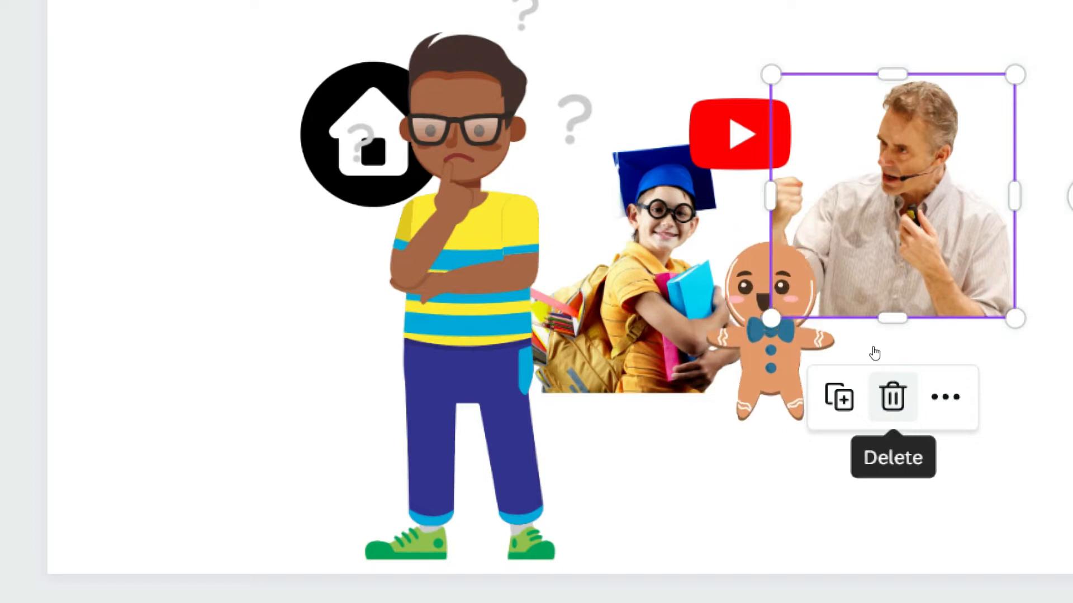
left_click(893, 397)
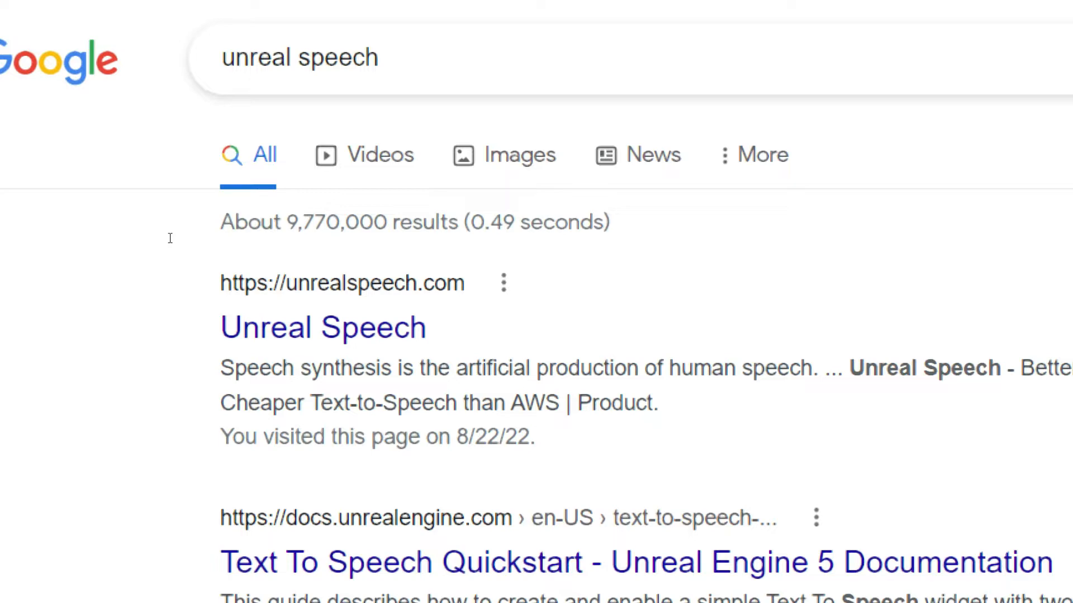
Go to the Unreal Speech website from the Google results
left_click(322, 328)
type("So the videos that you just saw were not from jordan peterson or gary vee, they were actually deep fakes made by artificial intellig")
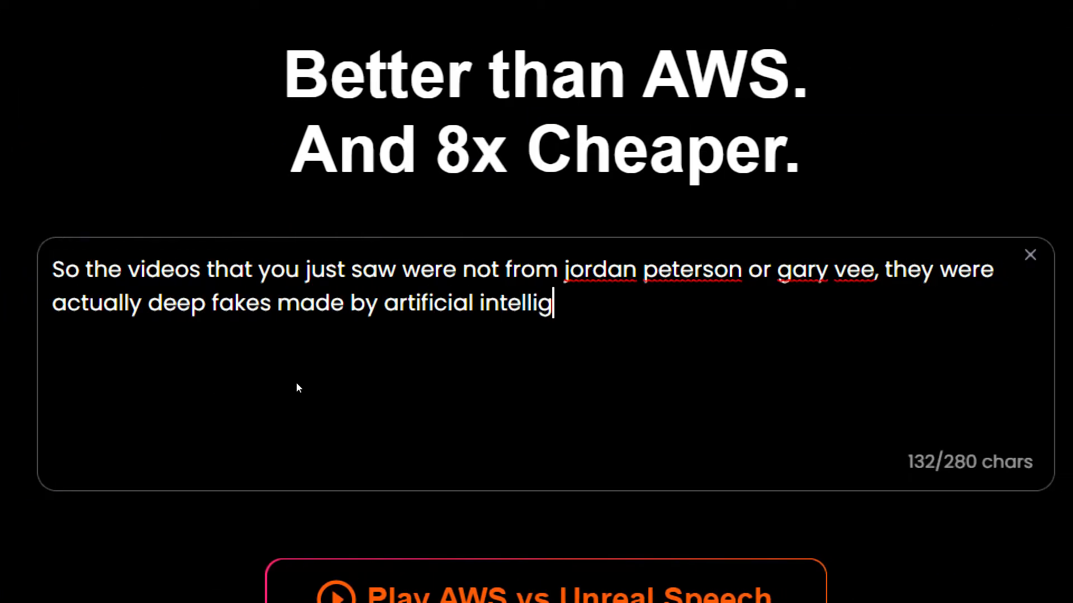
Finish the message: "...HAH! so you just have been tricked by A.I. Better luck next time."
type("ence. HAH! so you just have been tricked by A.I. Better luck next time.")
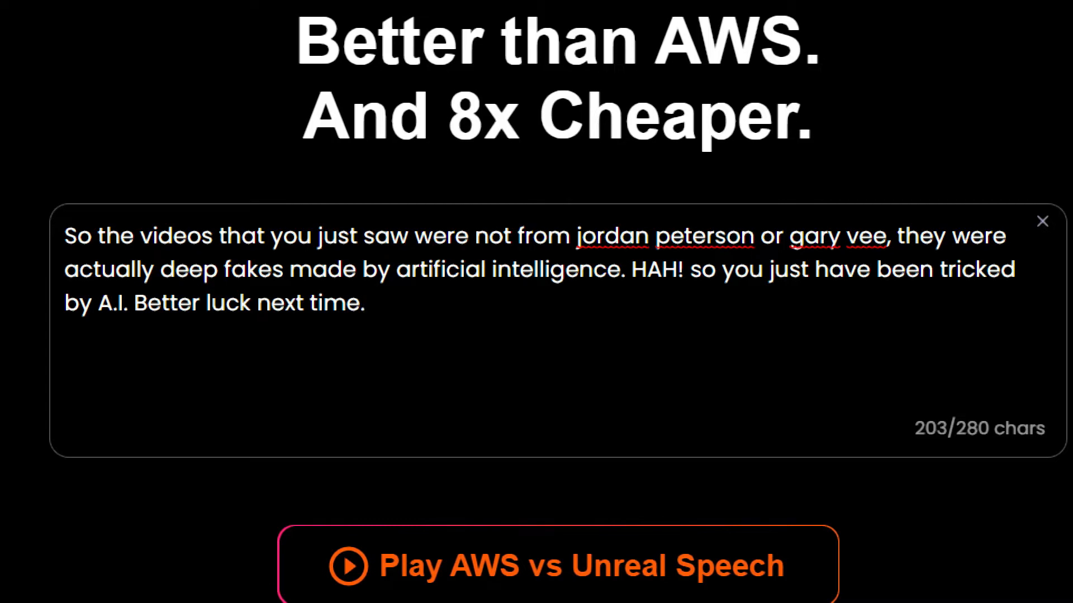
mouse_move(487, 429)
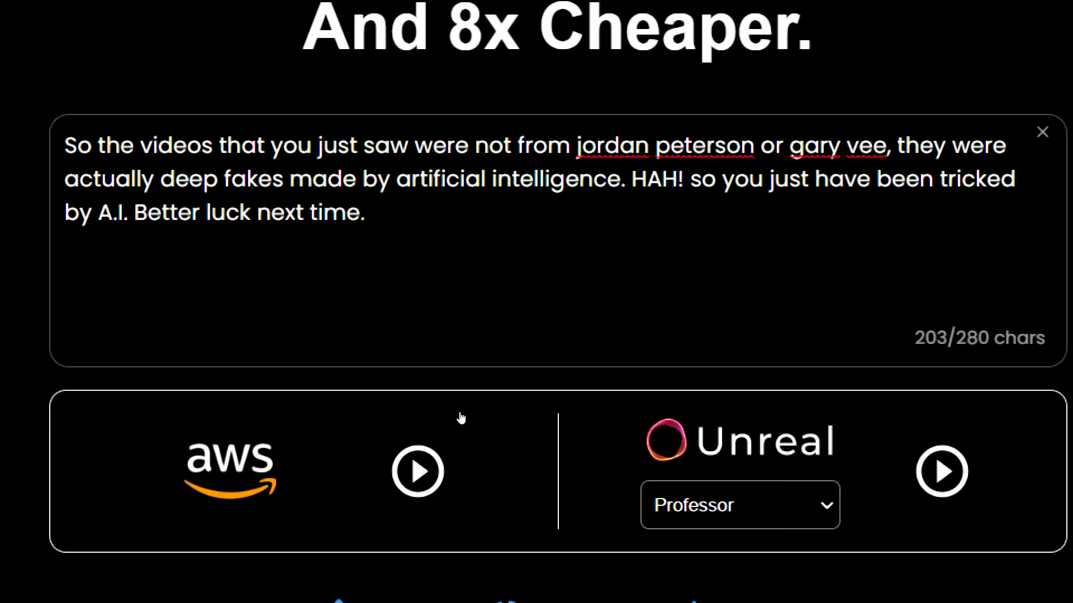
Play the deepfake message in the Professor voice and stop it when finished
left_click(417, 471)
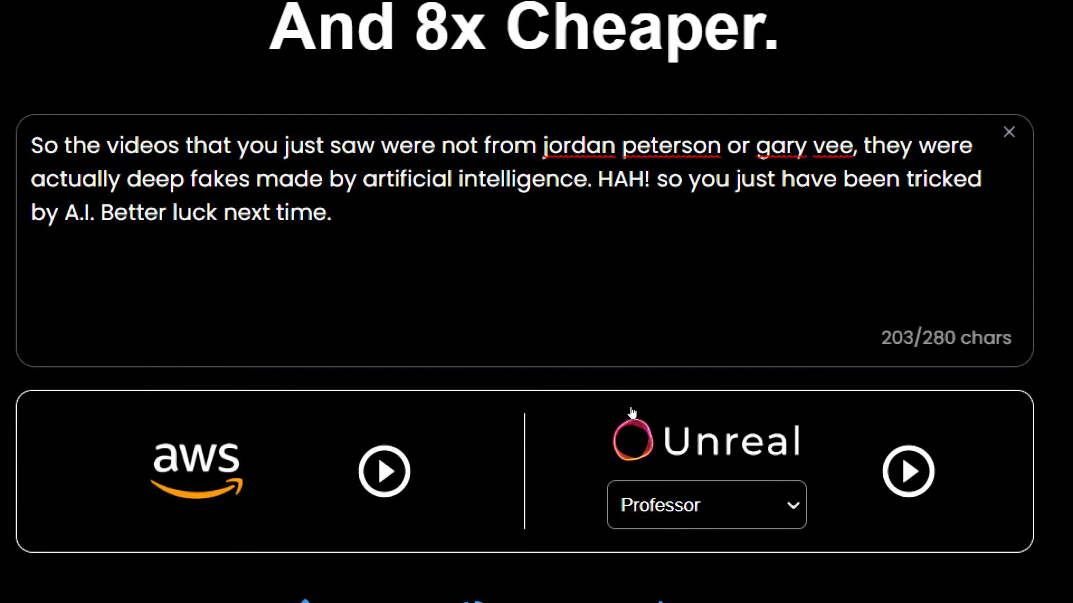
mouse_move(644, 424)
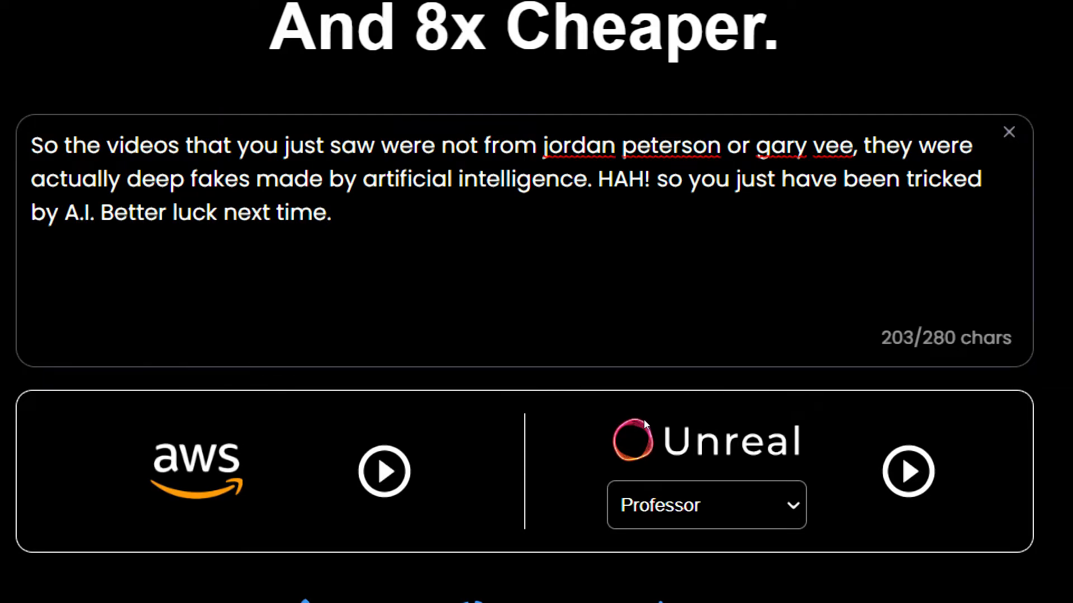
left_click(706, 505)
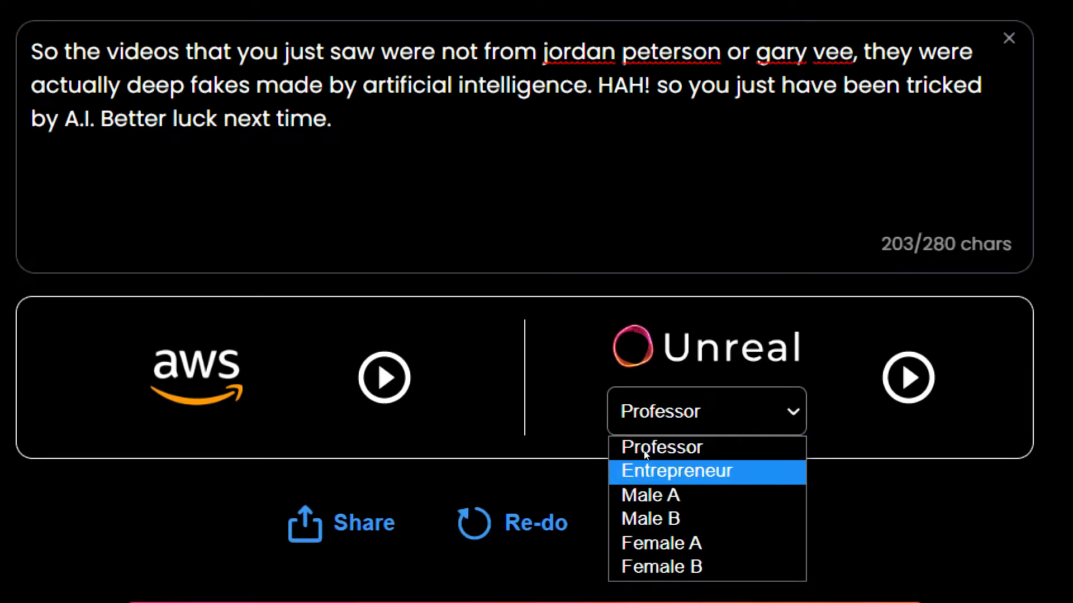
mouse_move(648, 518)
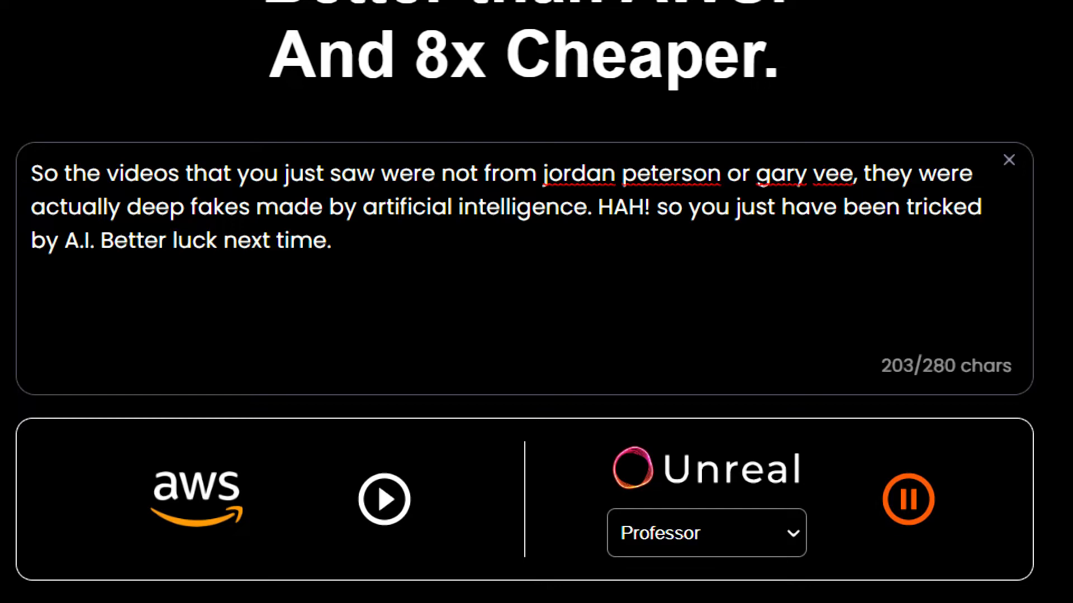
left_click(908, 499)
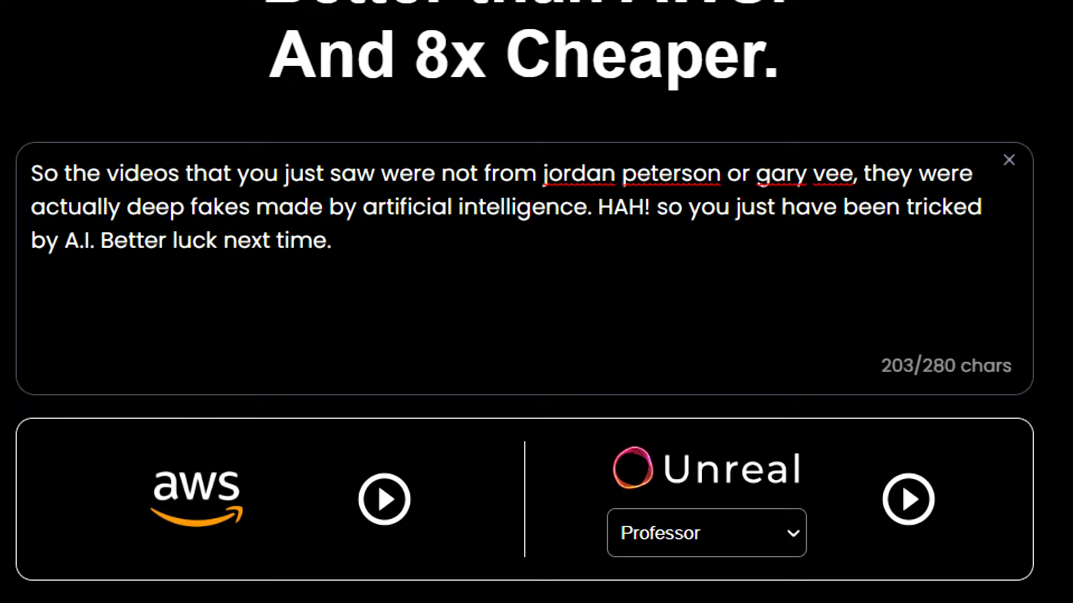
Switch the voice to Entrepreneur, play the message, and stop playback
left_click(705, 533)
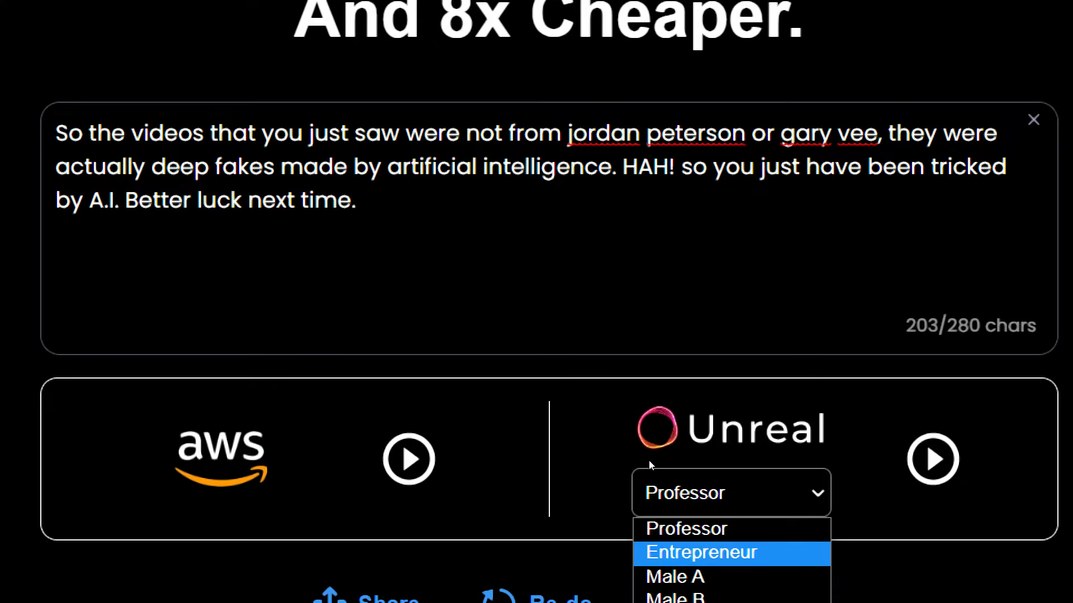
left_click(701, 552)
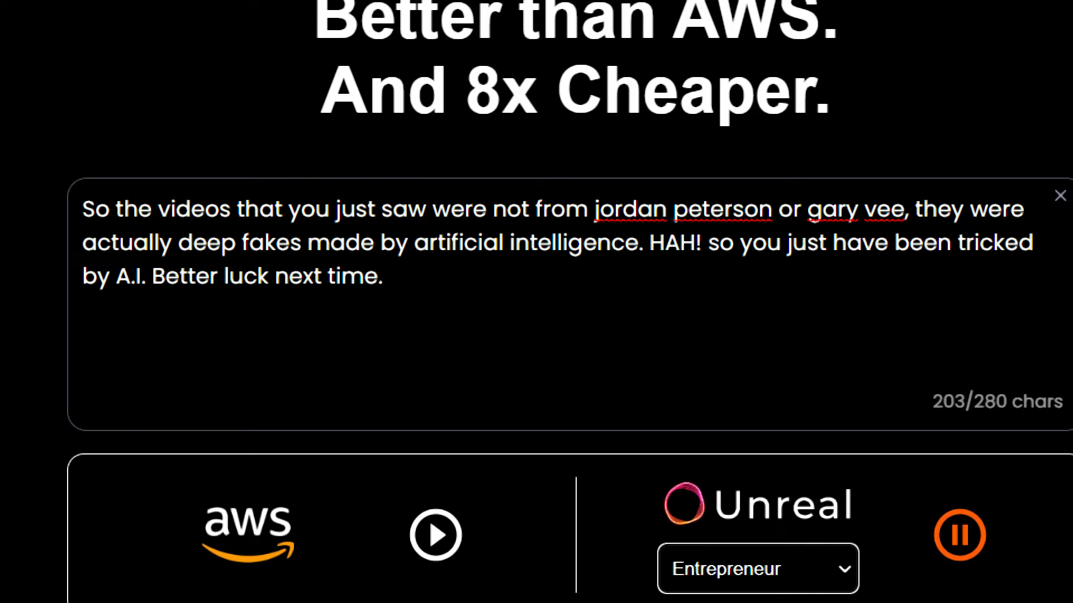
left_click(959, 535)
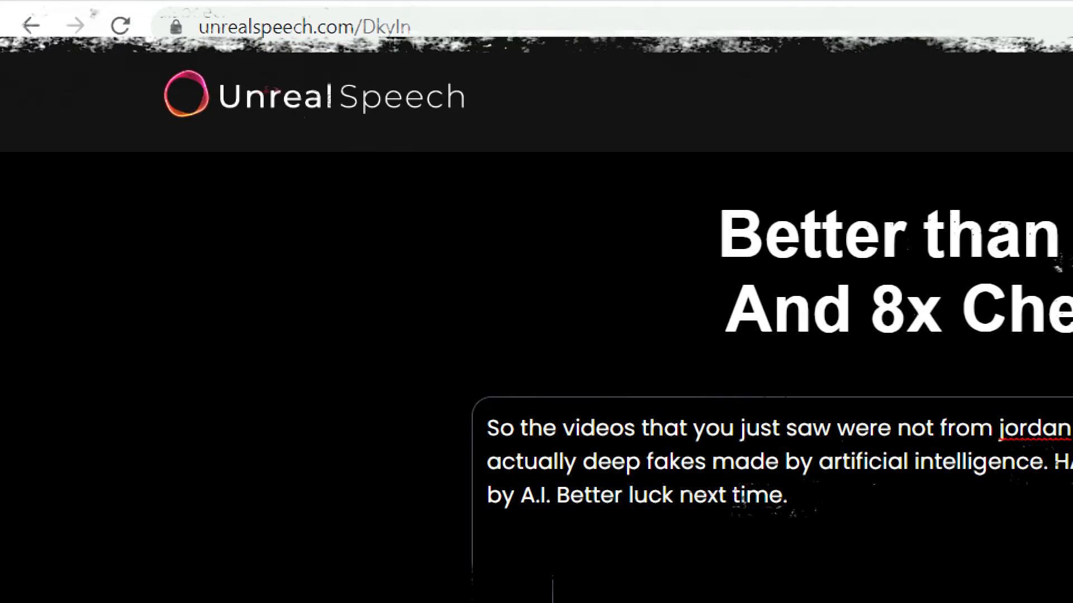
Review the pricing plans from Ultra at $9,999 a month down to Pilot at $199, highlighting Ultra's hours of audio
scroll("down", 3)
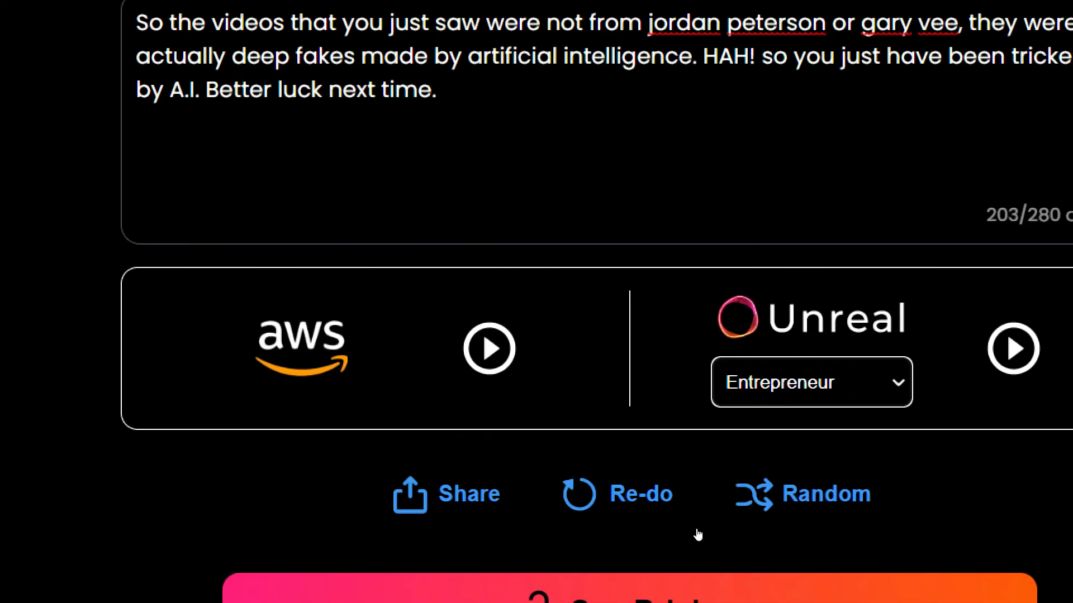
scroll("down", 3)
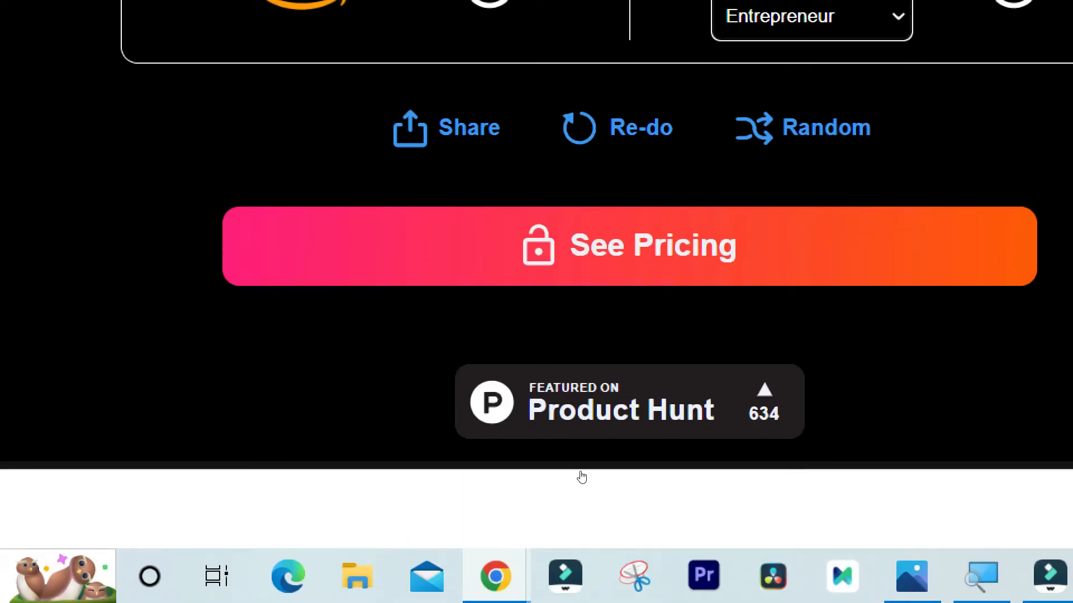
left_click(627, 246)
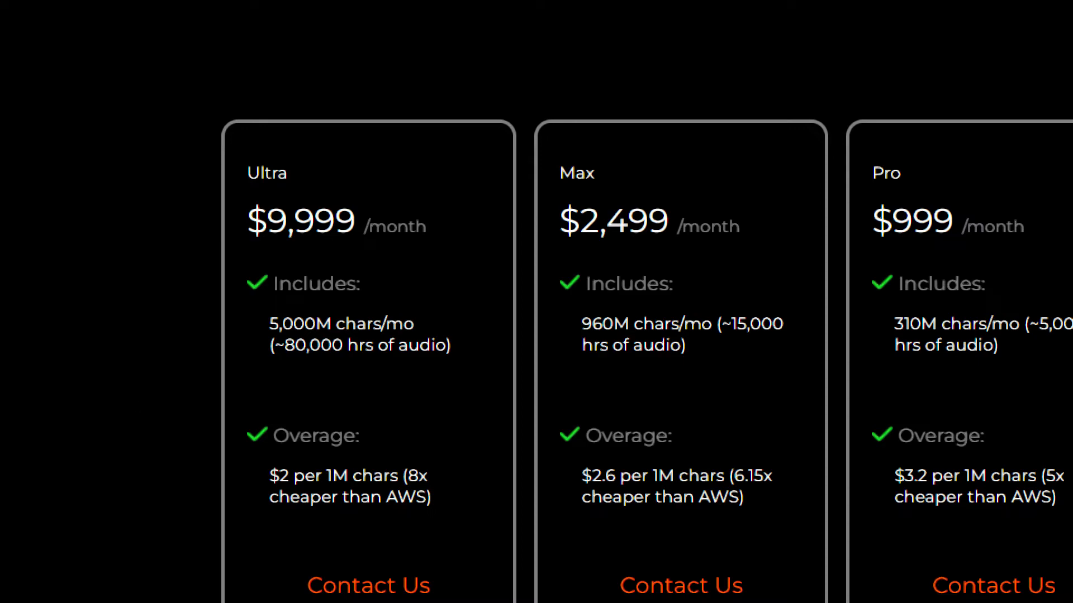
left_click_drag(272, 345, 446, 346)
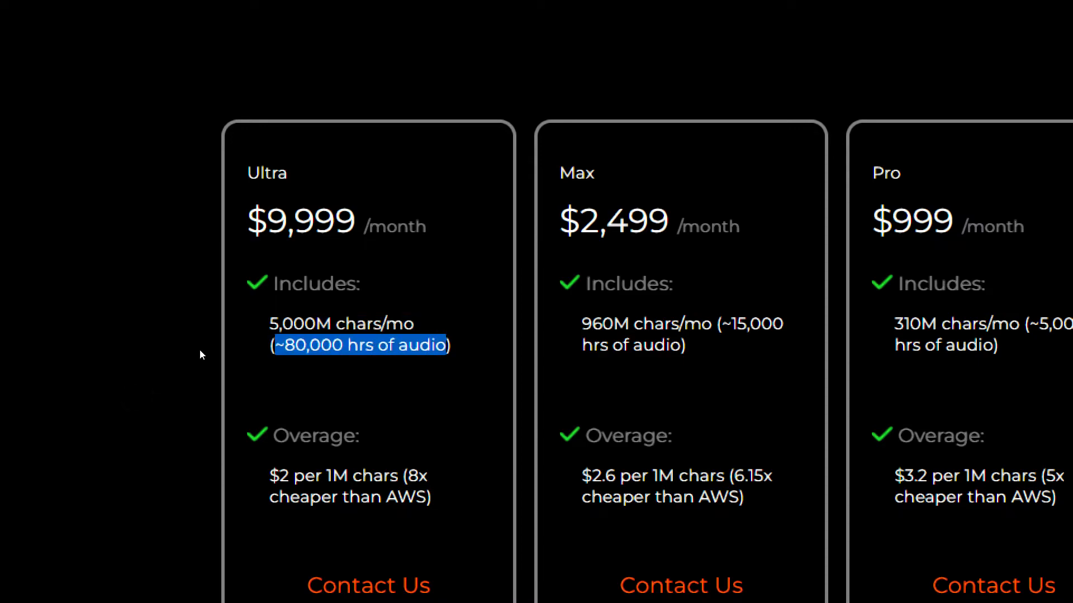
scroll("right", 3)
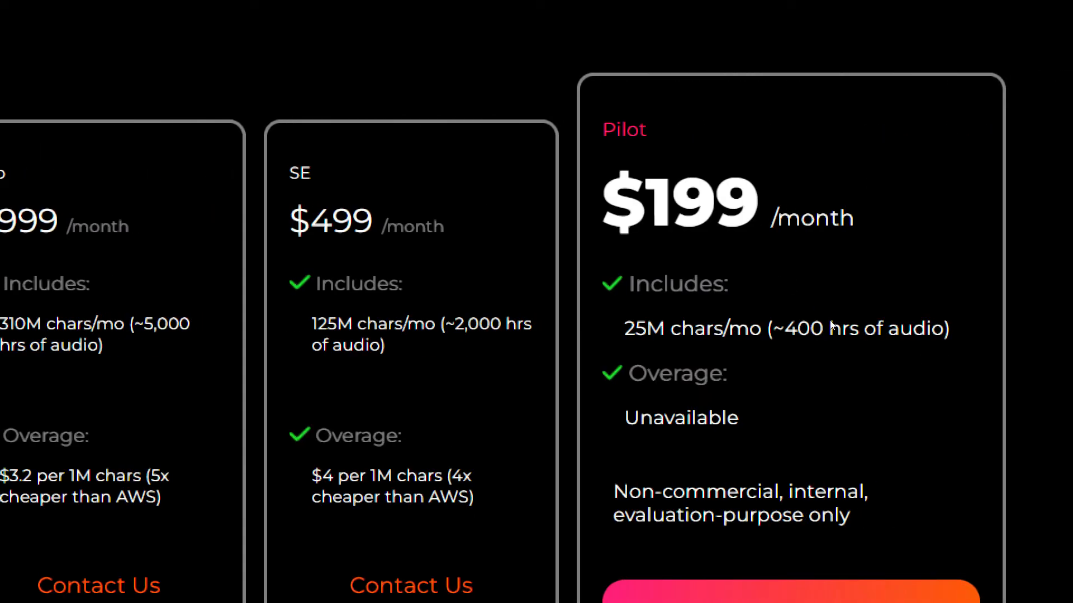
mouse_move(830, 327)
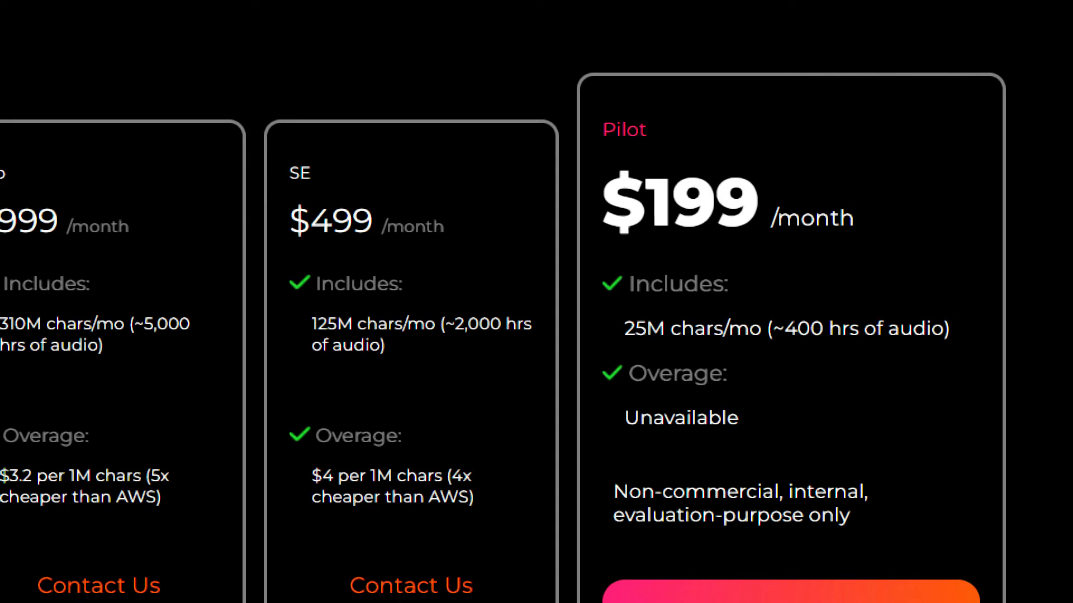
mouse_move(916, 401)
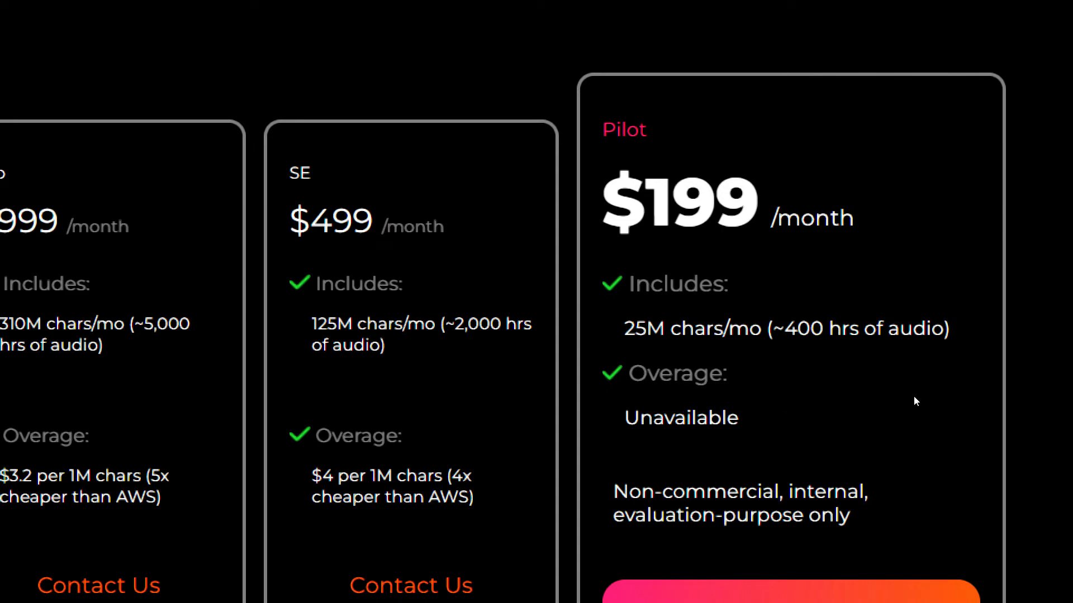
scroll("down", 3)
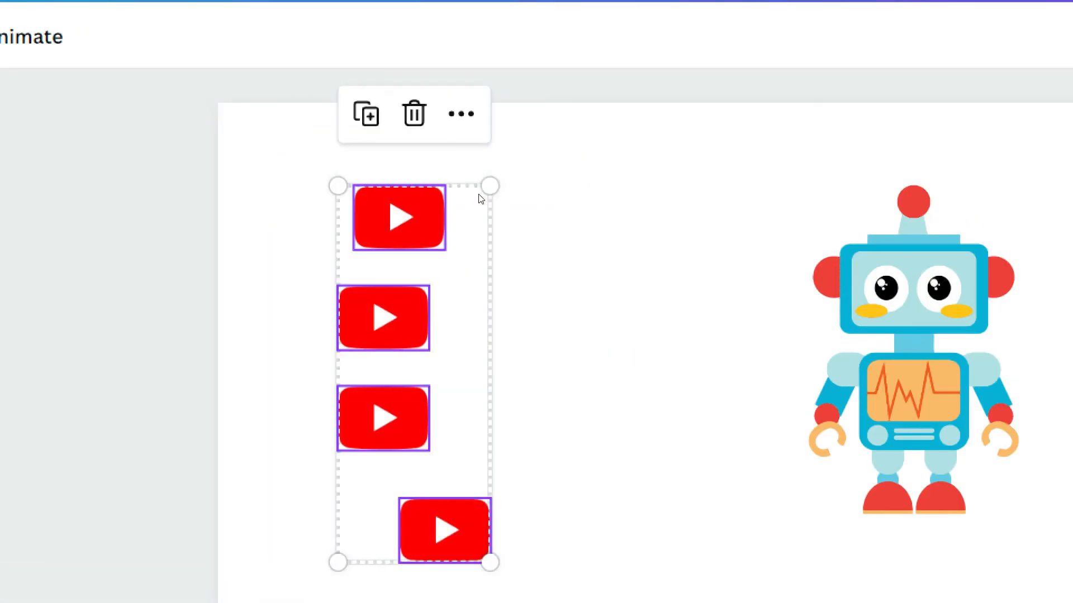
mouse_move(535, 288)
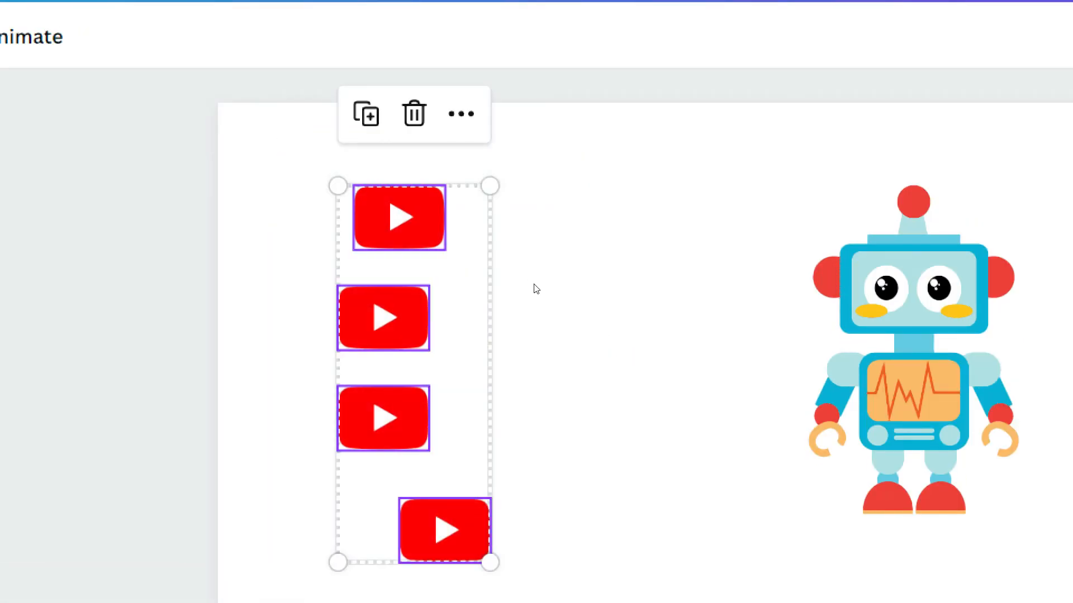